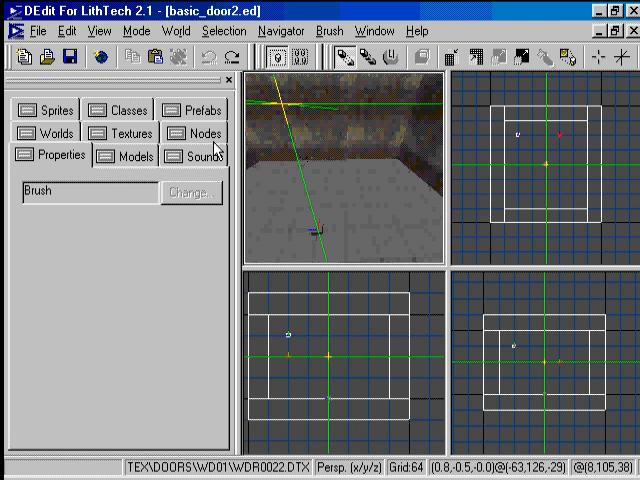
- Browse the texture library down to the wooden door texture
{"action": "left_click", "coordinate": [122, 132]}
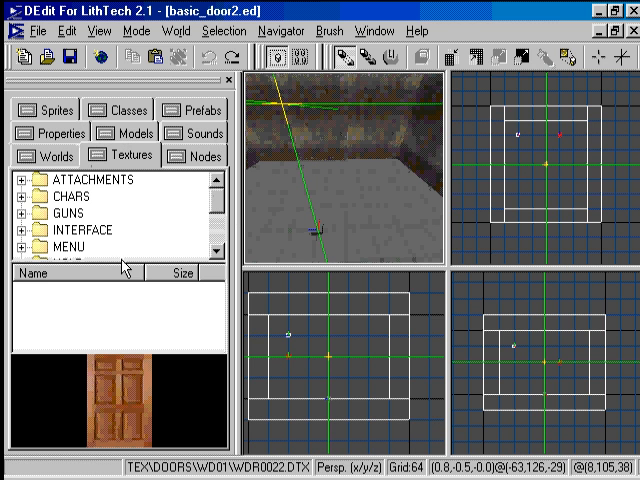
{"action": "scroll", "scroll_direction": "down", "scroll_amount": 3}
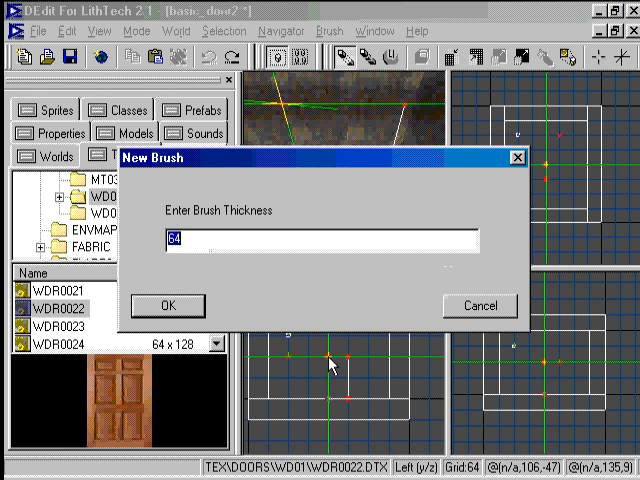
- Give the new brush a small thickness in the New Brush dialog
{"action": "left_click", "coordinate": [168, 304]}
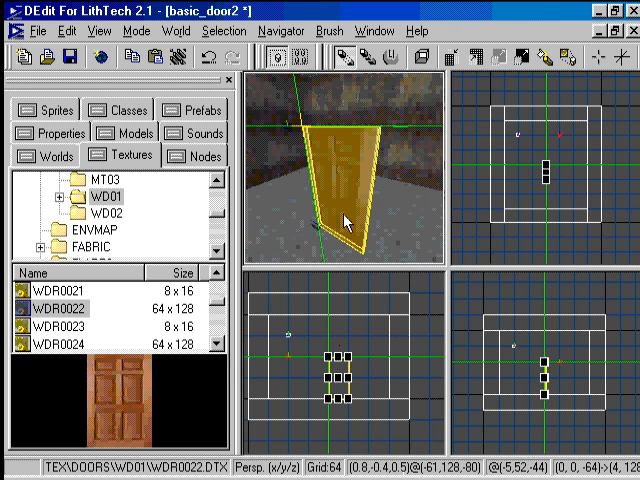
- Bind the door brush to a new HingedDoor object via Bind to Object
{"action": "right_click", "coordinate": [344, 220]}
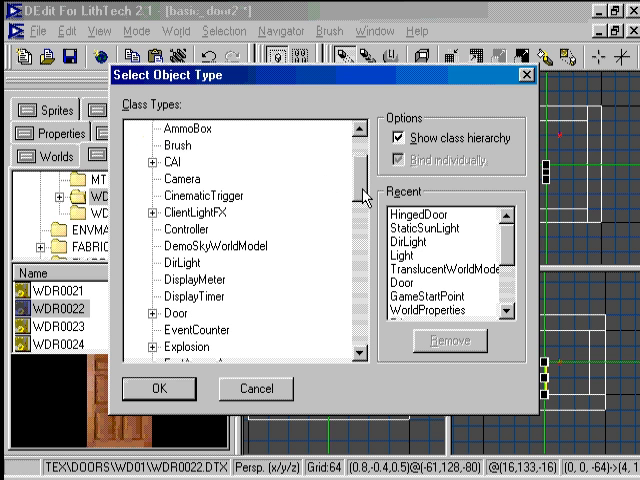
{"action": "left_click", "coordinate": [152, 312]}
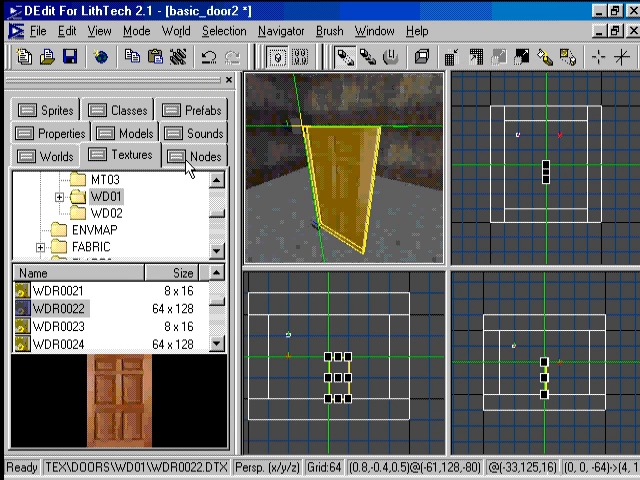
- Select HingedDoor0 in the level's node tree to edit its properties
{"action": "left_click", "coordinate": [200, 156]}
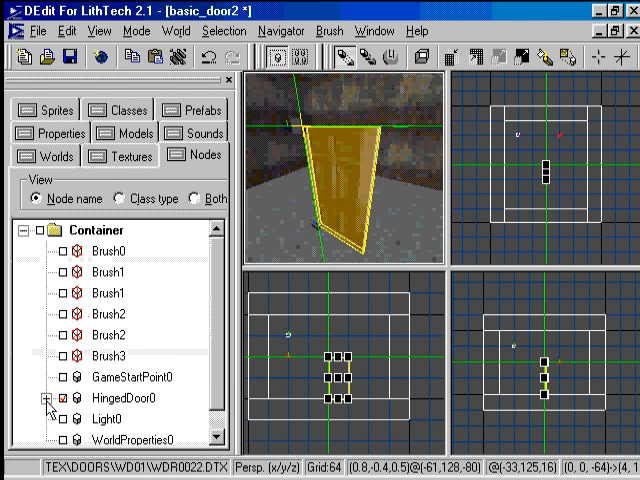
{"action": "left_click", "coordinate": [48, 400]}
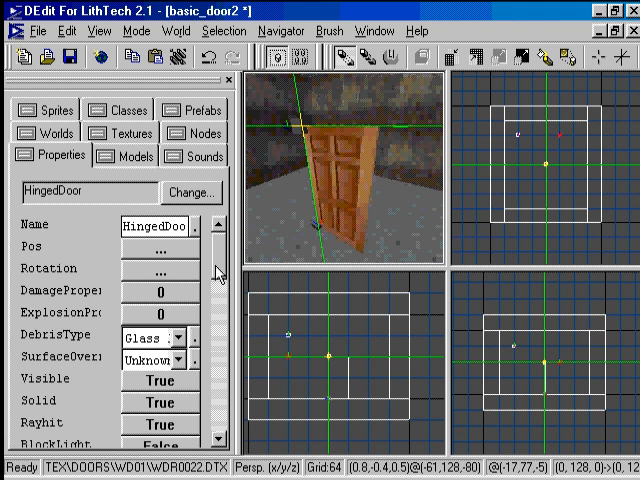
- Enter 0.5 as the HingedDoor's MoveDelay and commit it
{"action": "scroll", "scroll_direction": "down", "scroll_amount": 3}
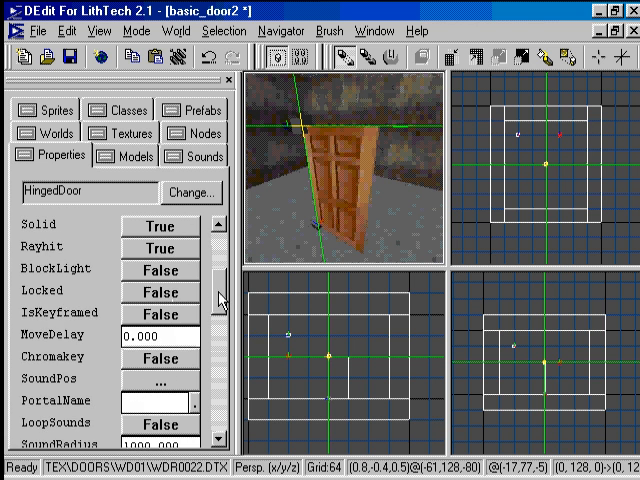
{"action": "scroll", "scroll_direction": "down", "scroll_amount": 3}
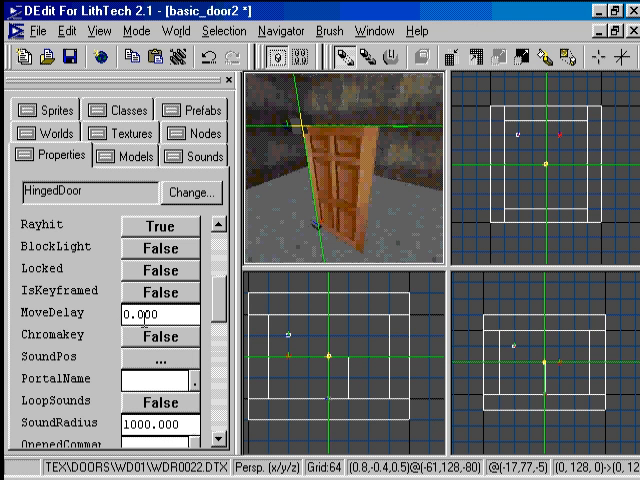
{"action": "type", "text": "0.5"}
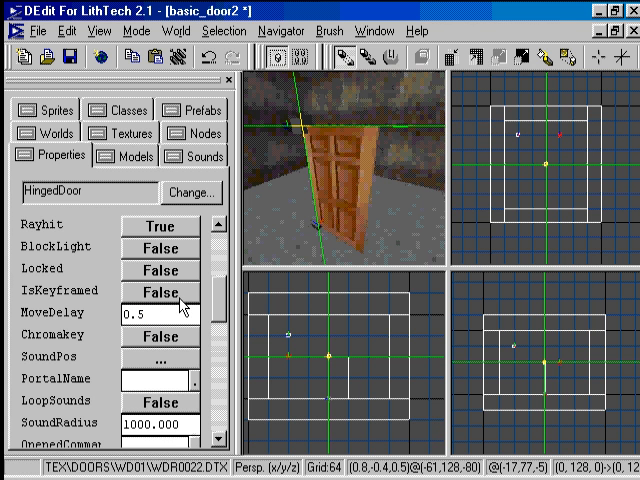
{"action": "left_click", "coordinate": [148, 314]}
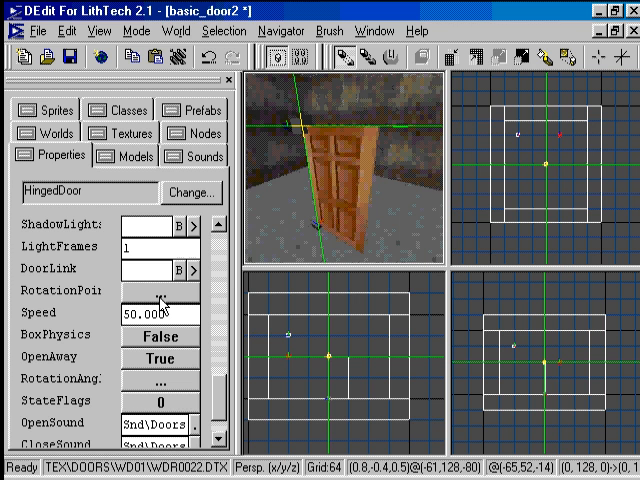
{"action": "left_click", "coordinate": [160, 292]}
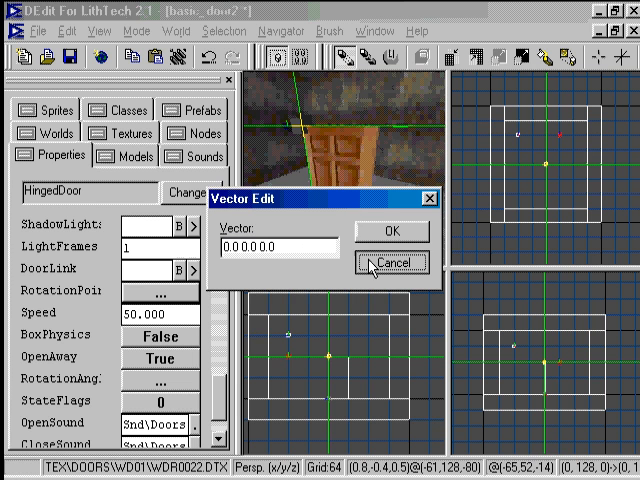
{"action": "left_click", "coordinate": [388, 232]}
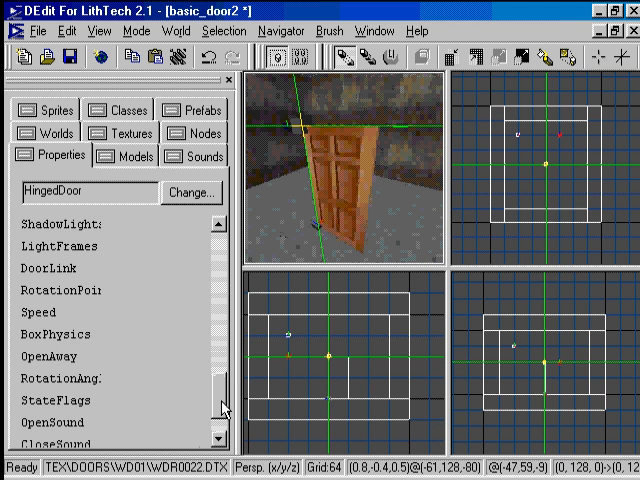
- Scroll the properties toward the HingedDoor's Pos vector 0.0 128.0 0.0
{"action": "scroll", "scroll_direction": "down", "scroll_amount": 3}
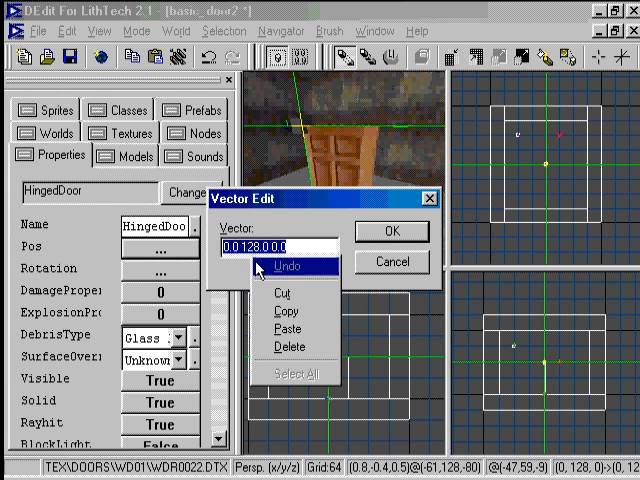
{"action": "mouse_move", "coordinate": [288, 312]}
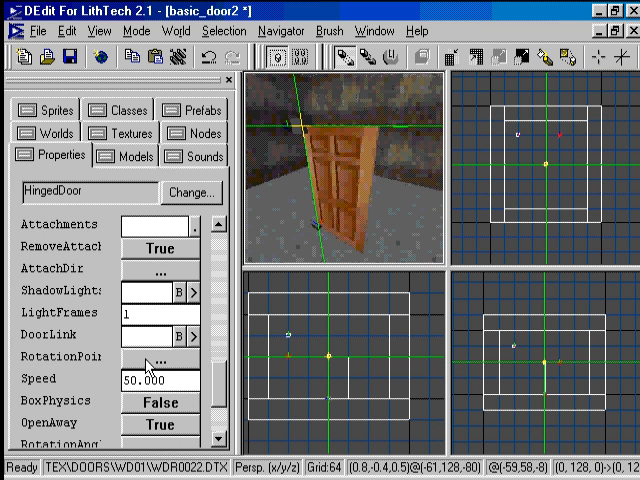
- Paste the copied object position into the RotationPoint vector and confirm it
{"action": "left_click", "coordinate": [160, 356]}
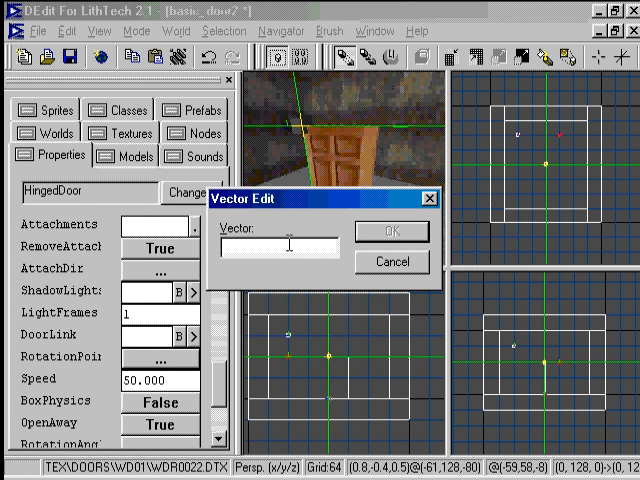
{"action": "right_click", "coordinate": [290, 244]}
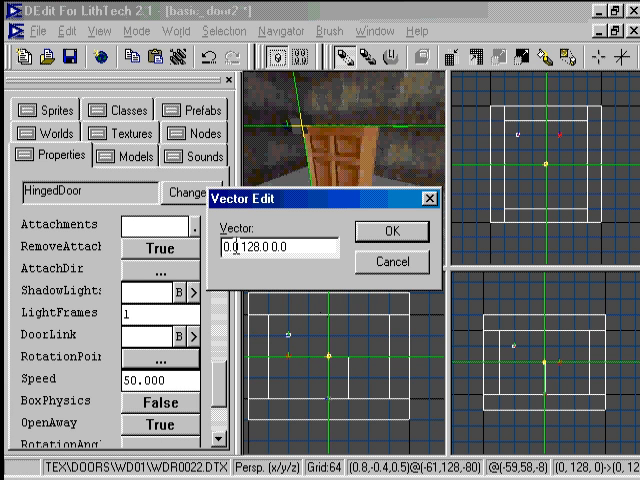
{"action": "left_click", "coordinate": [240, 246]}
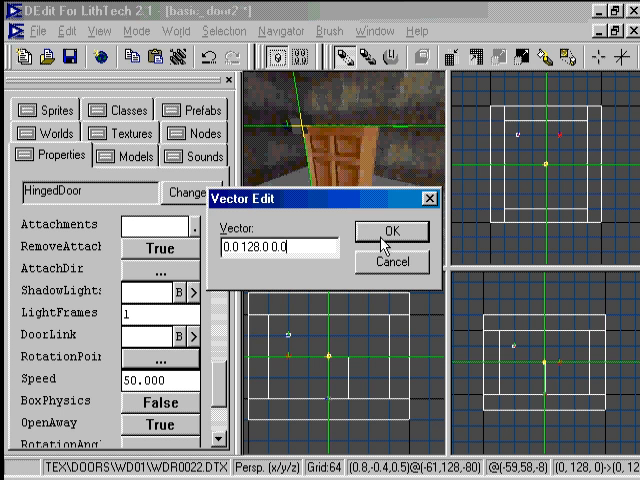
{"action": "left_click", "coordinate": [392, 232]}
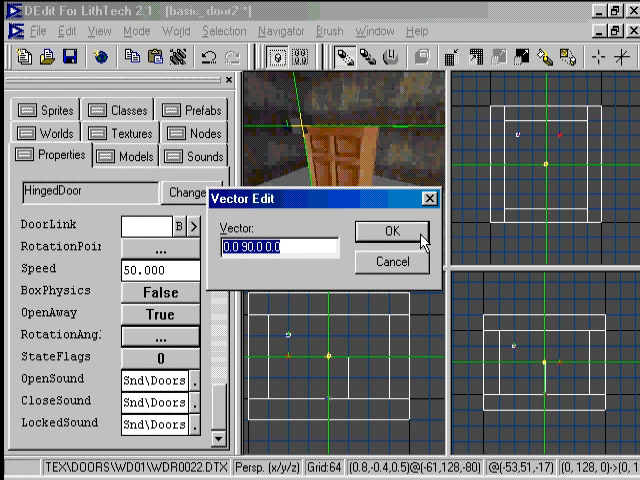
- Commit the rotation point value in the Vector Edit dialog
{"action": "left_click", "coordinate": [392, 232]}
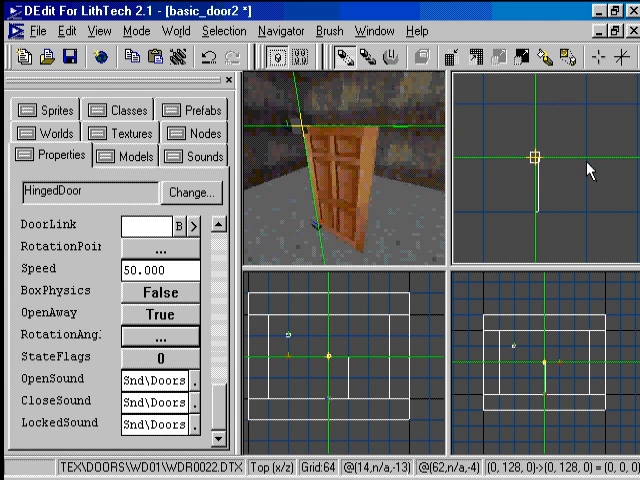
{"action": "mouse_move", "coordinate": [532, 224]}
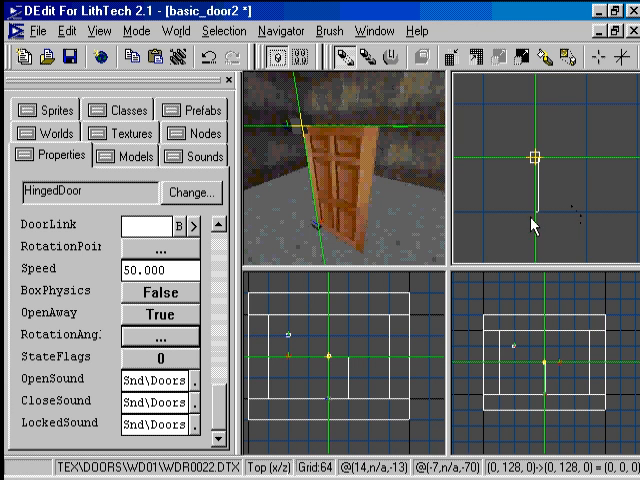
{"action": "mouse_move", "coordinate": [536, 212]}
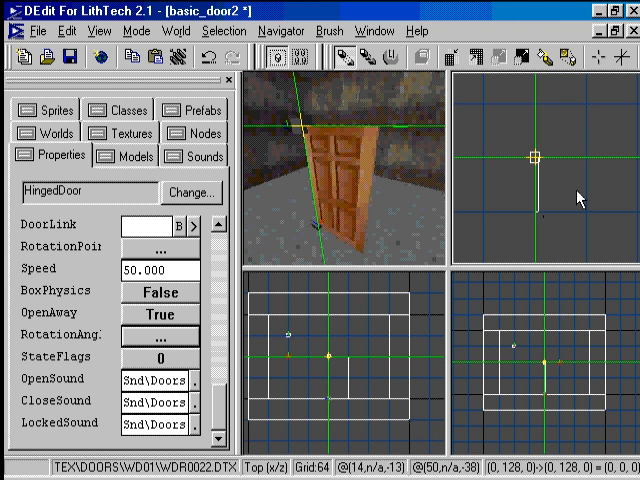
{"action": "mouse_move", "coordinate": [464, 216]}
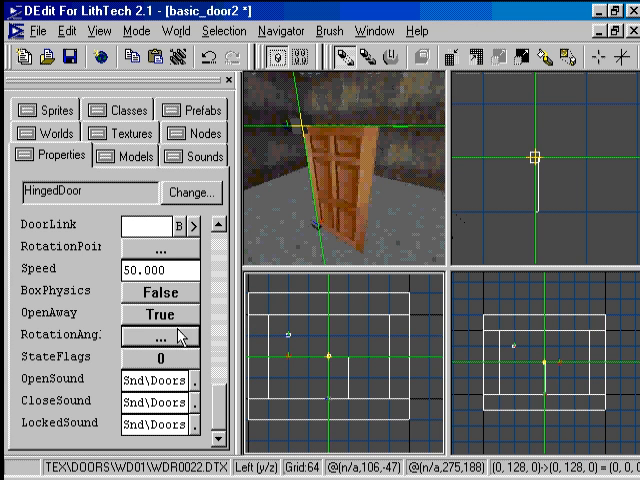
- Toggle the HingedDoor's OpenAway property to False and leave it False
{"action": "left_click", "coordinate": [160, 314]}
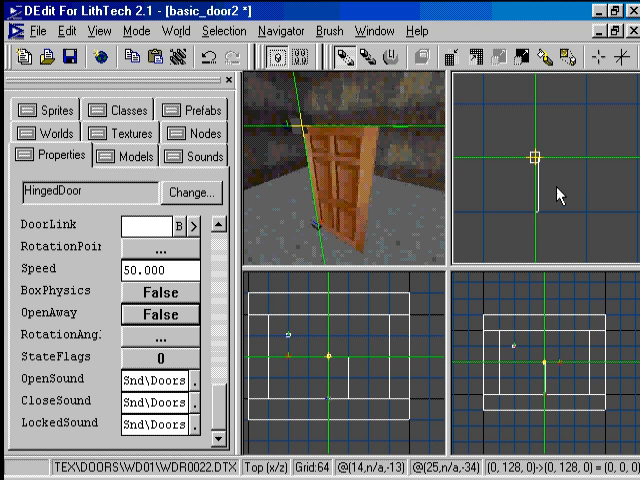
{"action": "mouse_move", "coordinate": [576, 182]}
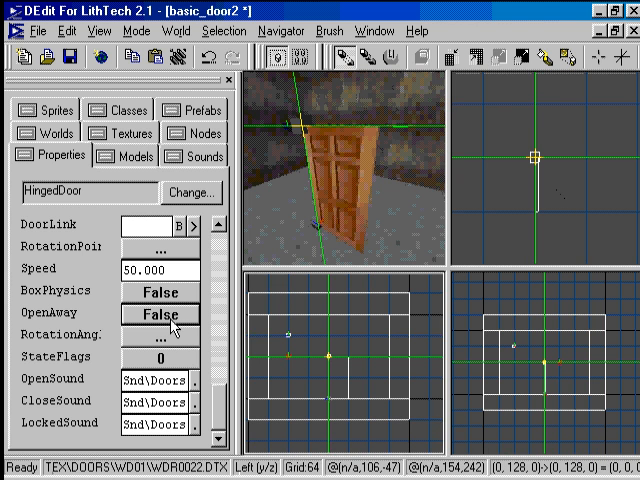
{"action": "left_click", "coordinate": [160, 314]}
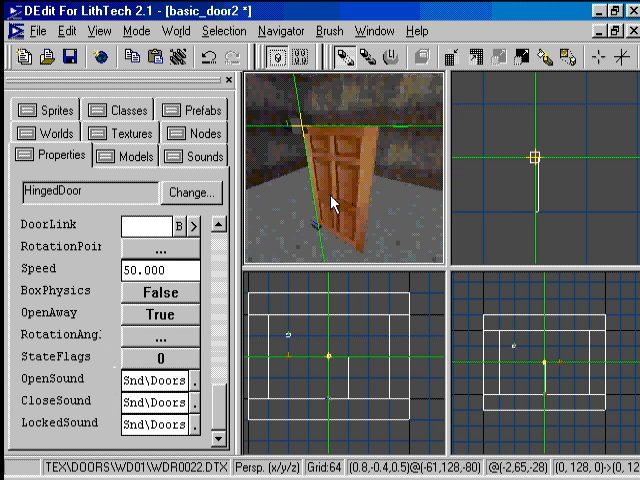
{"action": "mouse_move", "coordinate": [276, 164]}
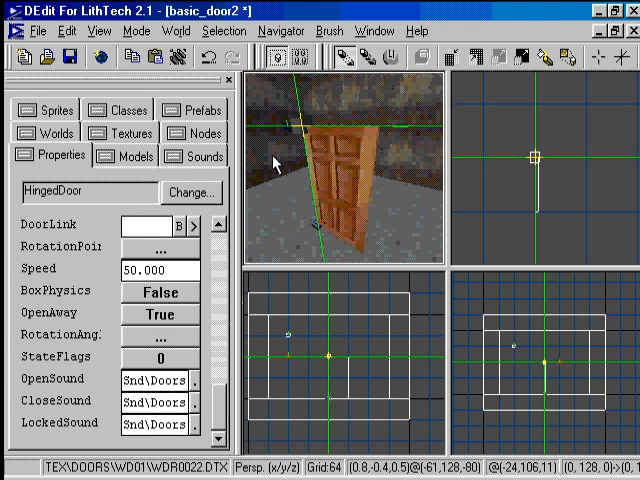